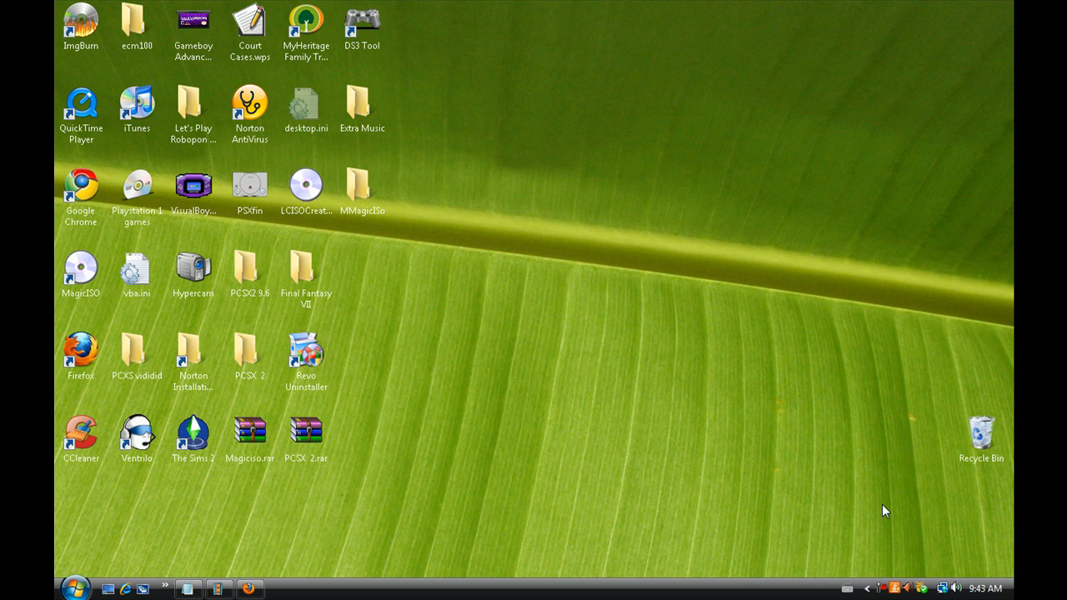
# Open the PCSX 2.rar archive from the hosted files, dismiss the license notice, and close it
pyautogui.click(193, 185)
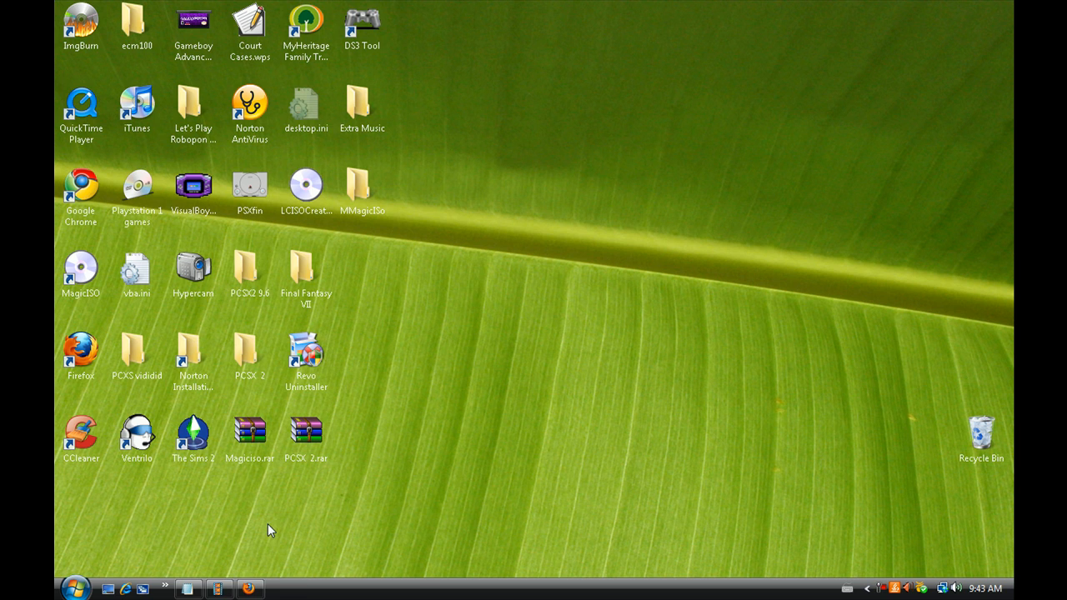
pyautogui.click(250, 590)
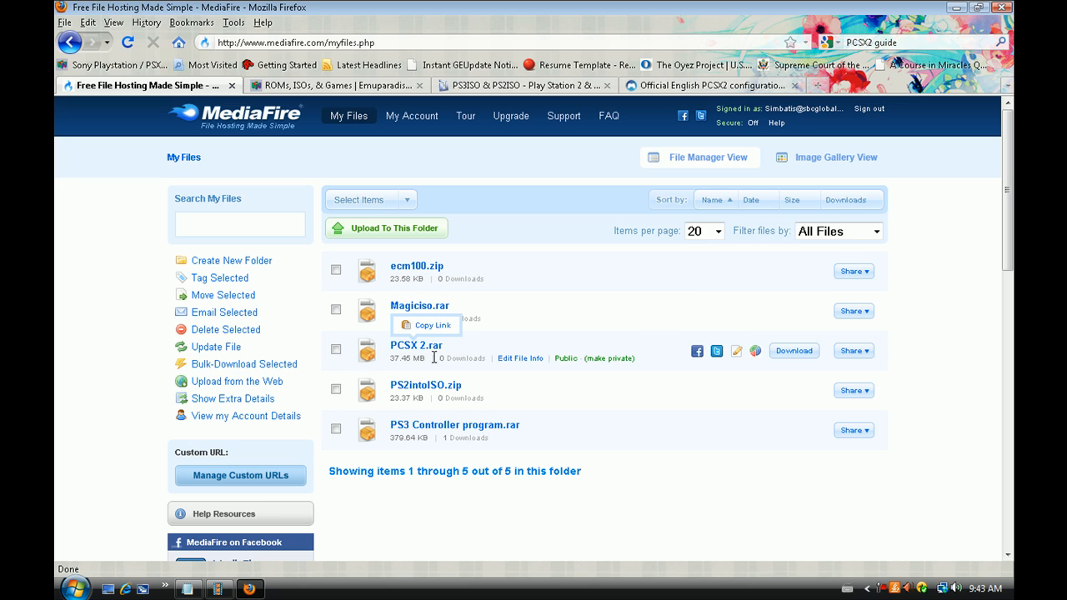
pyautogui.moveTo(793, 351)
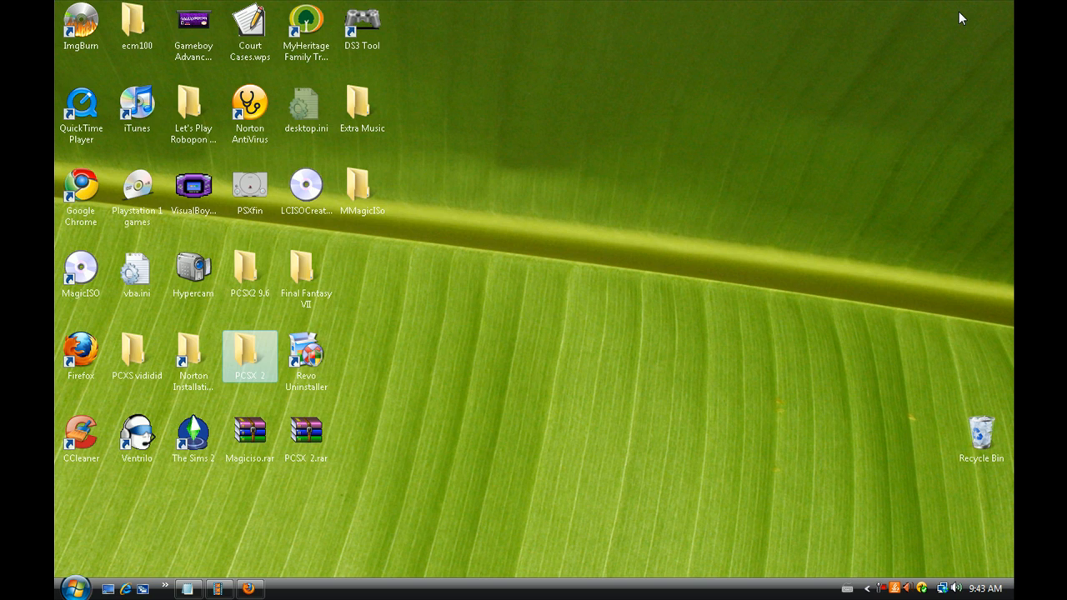
pyautogui.click(305, 429)
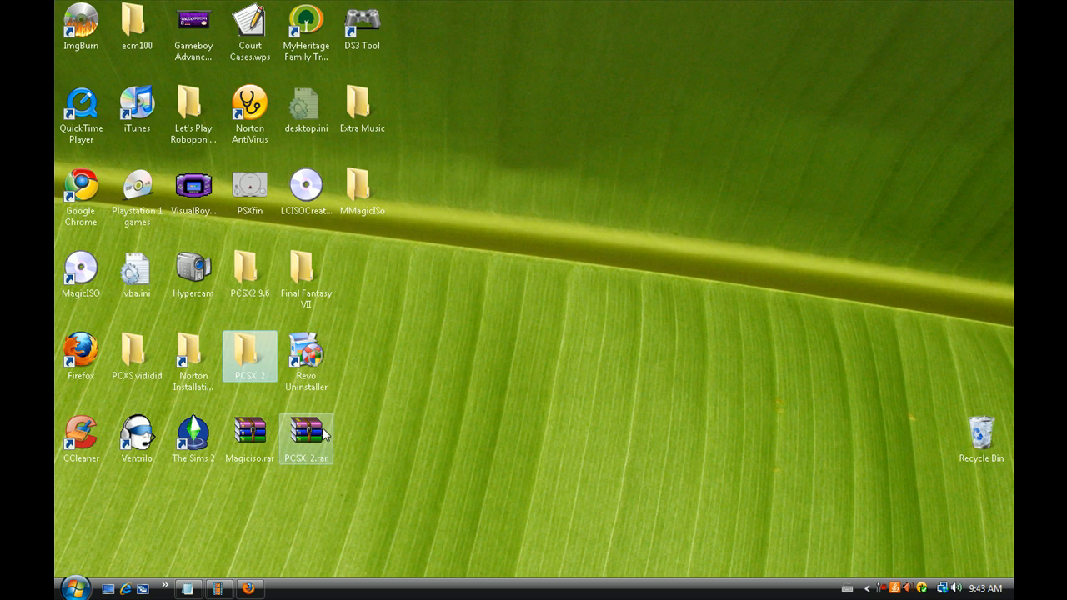
pyautogui.moveTo(306, 433)
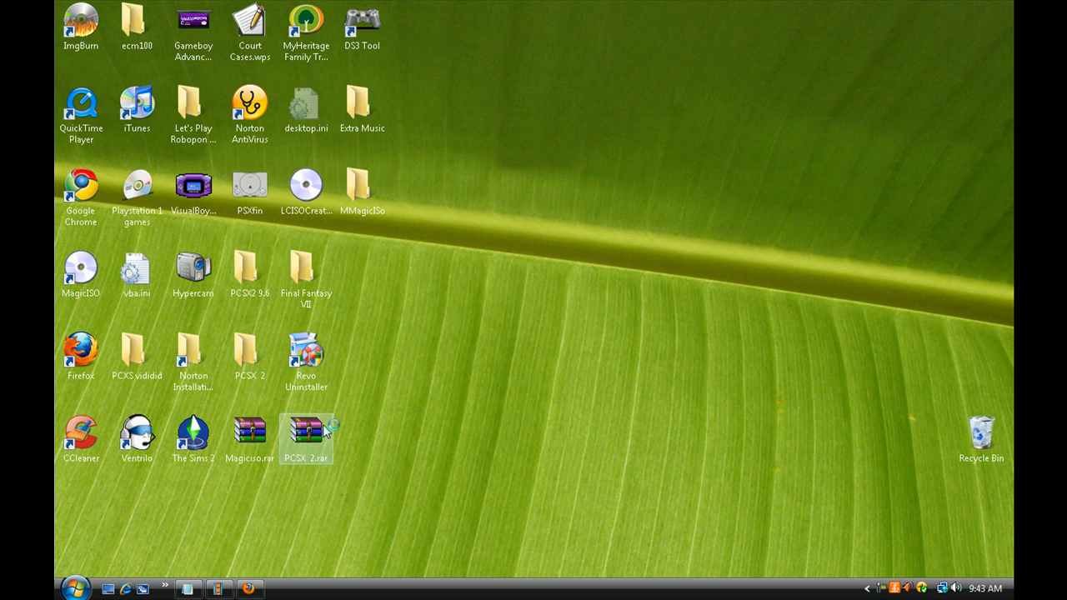
pyautogui.doubleClick(306, 428)
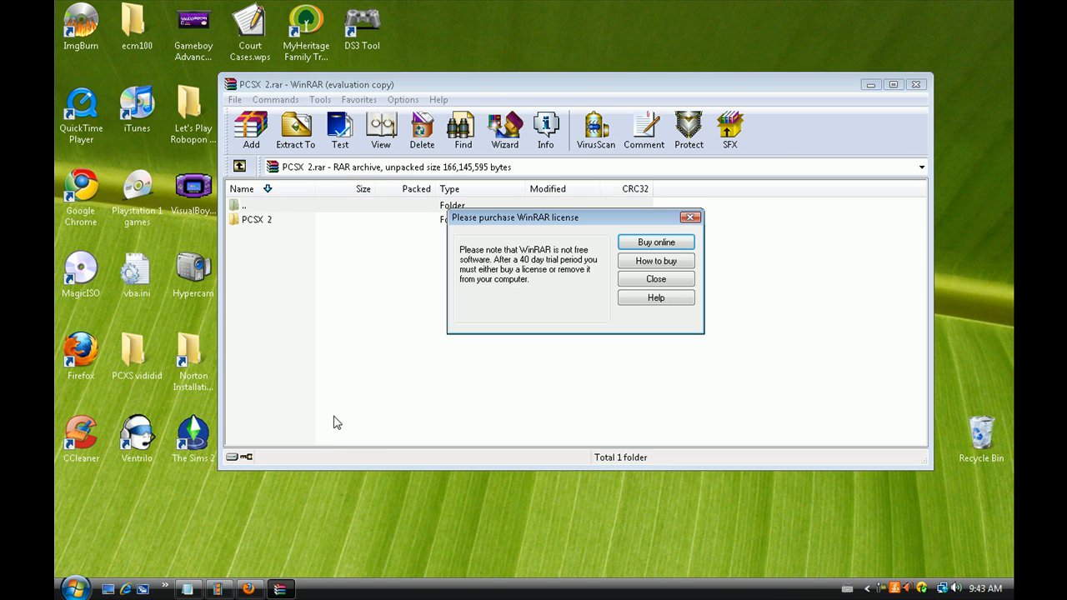
pyautogui.click(656, 278)
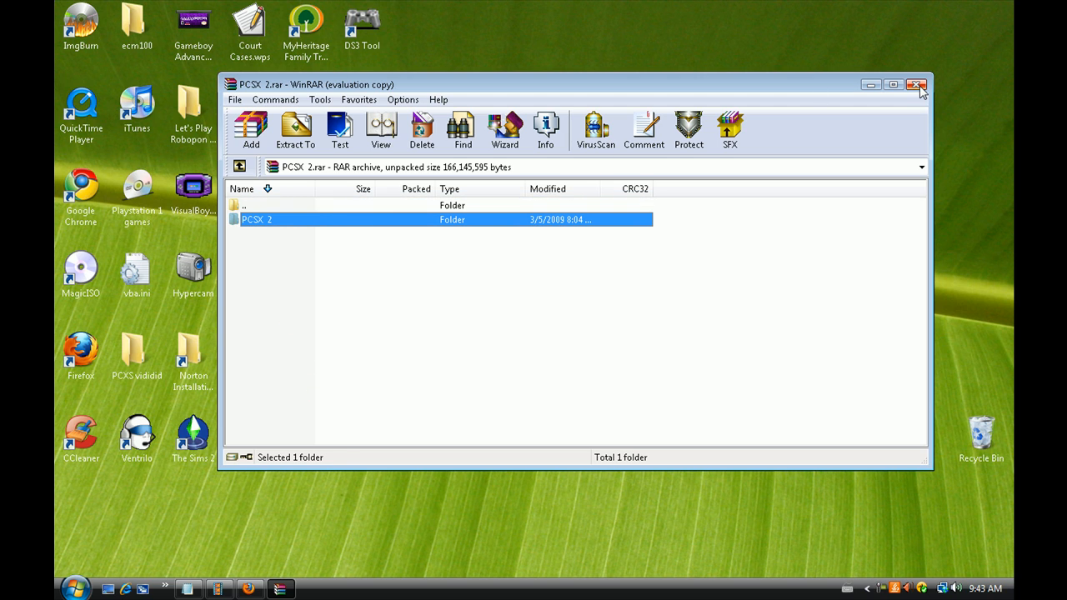
pyautogui.click(917, 84)
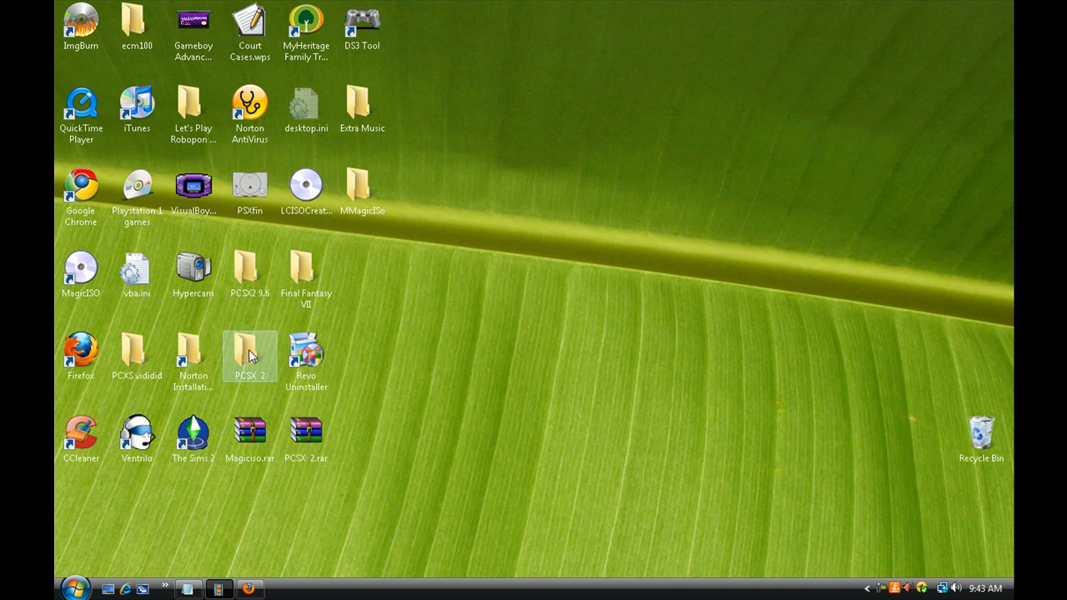
# Launch pcsx2 0.9.6.exe from the PCSX 2 folder and dismiss the plugin loading error
pyautogui.doubleClick(249, 356)
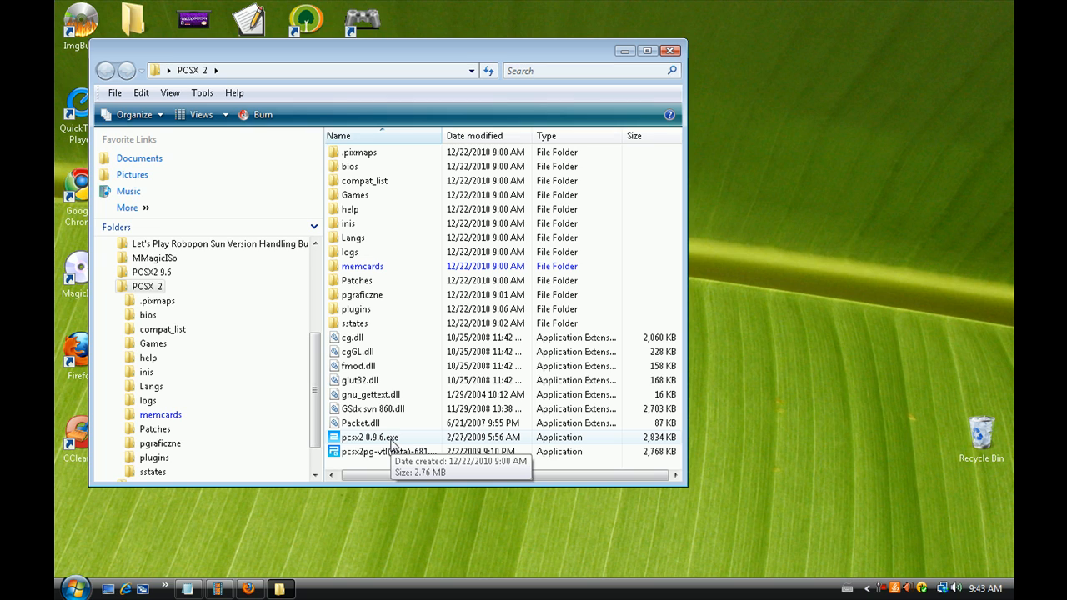
pyautogui.click(370, 437)
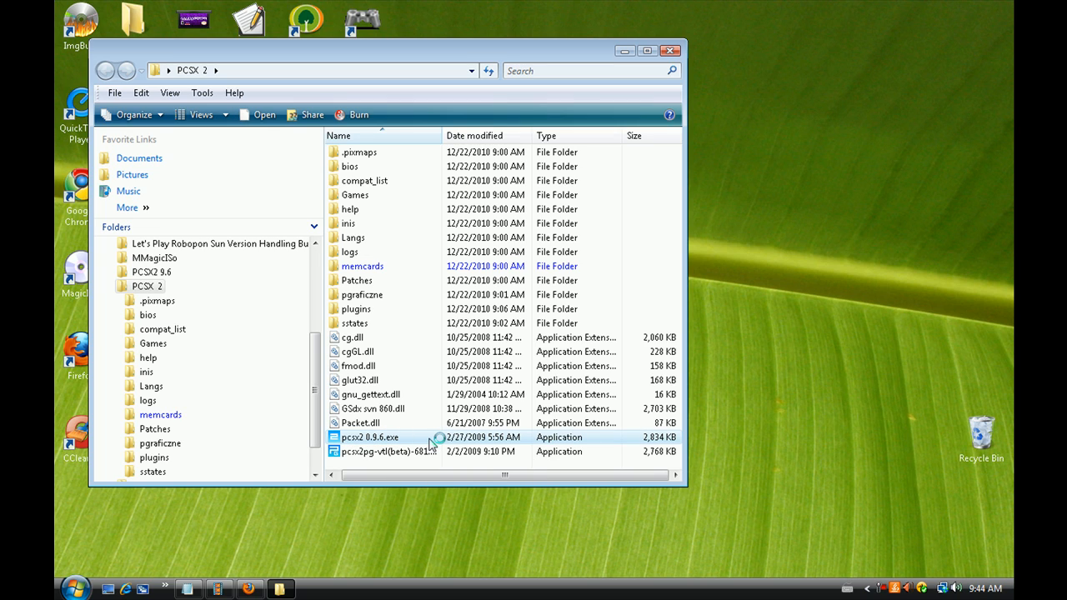
pyautogui.doubleClick(370, 437)
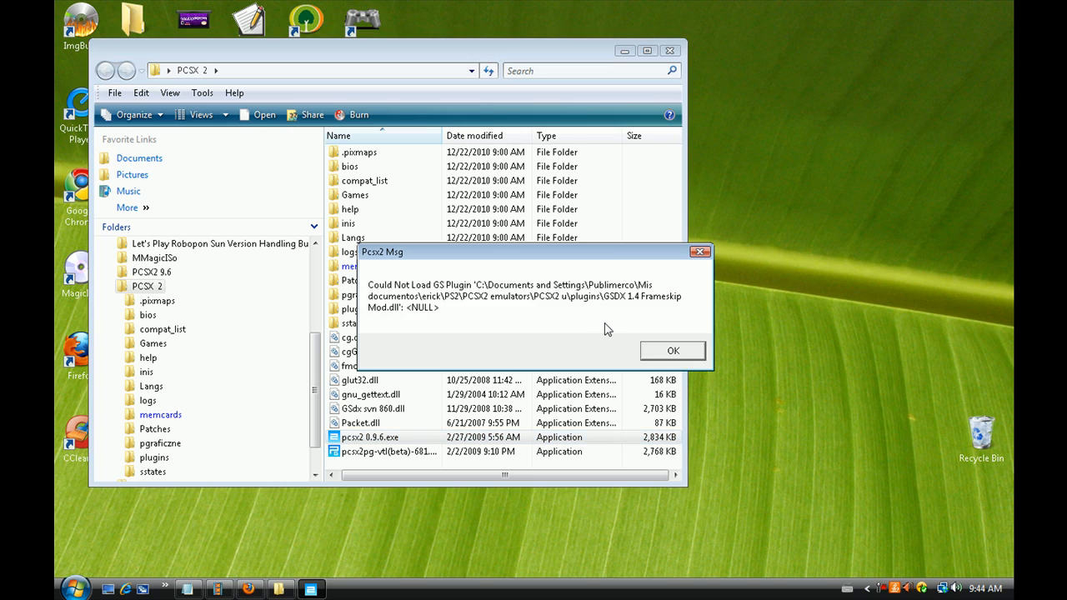
pyautogui.moveTo(672, 349)
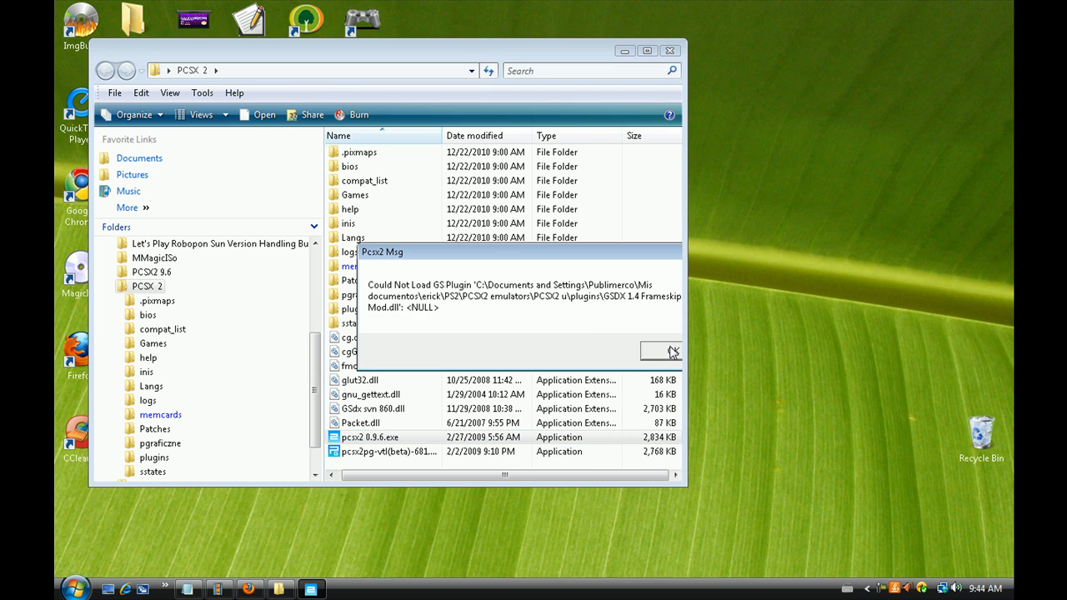
pyautogui.click(661, 351)
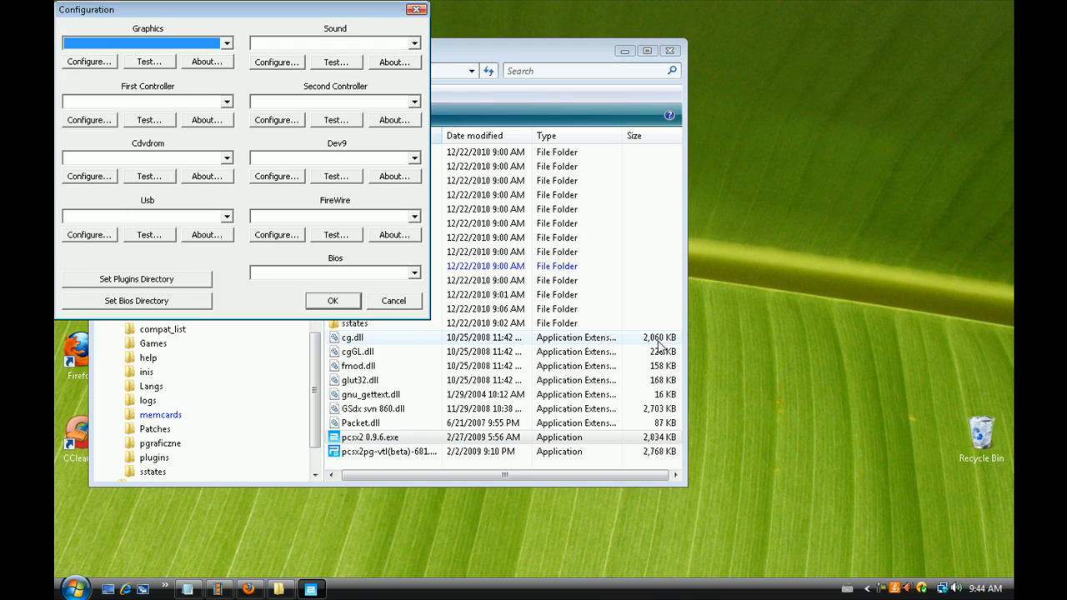
pyautogui.moveTo(554, 340)
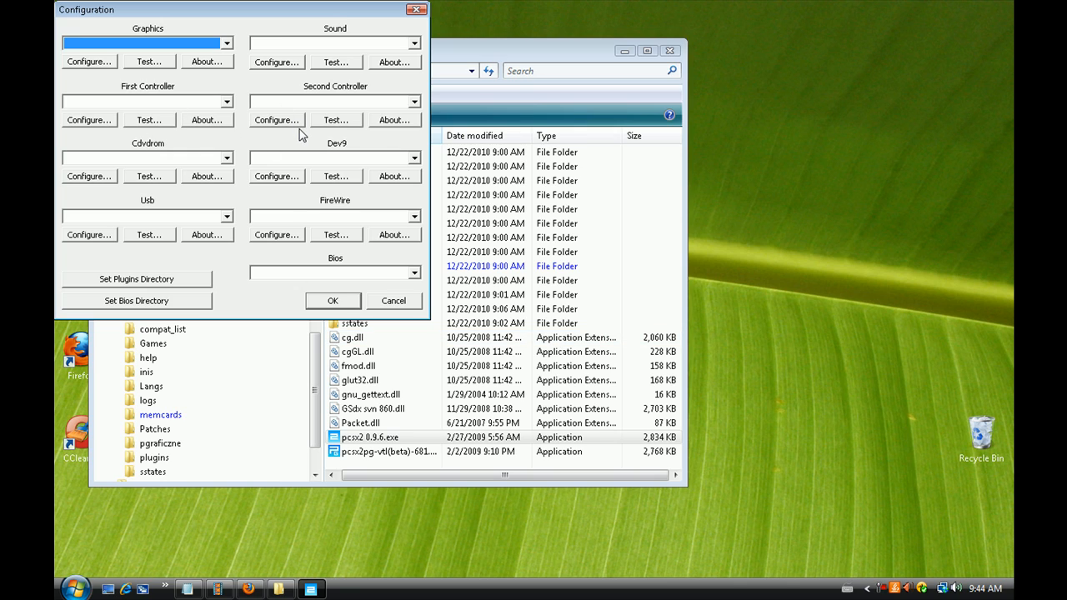
pyautogui.moveTo(178, 287)
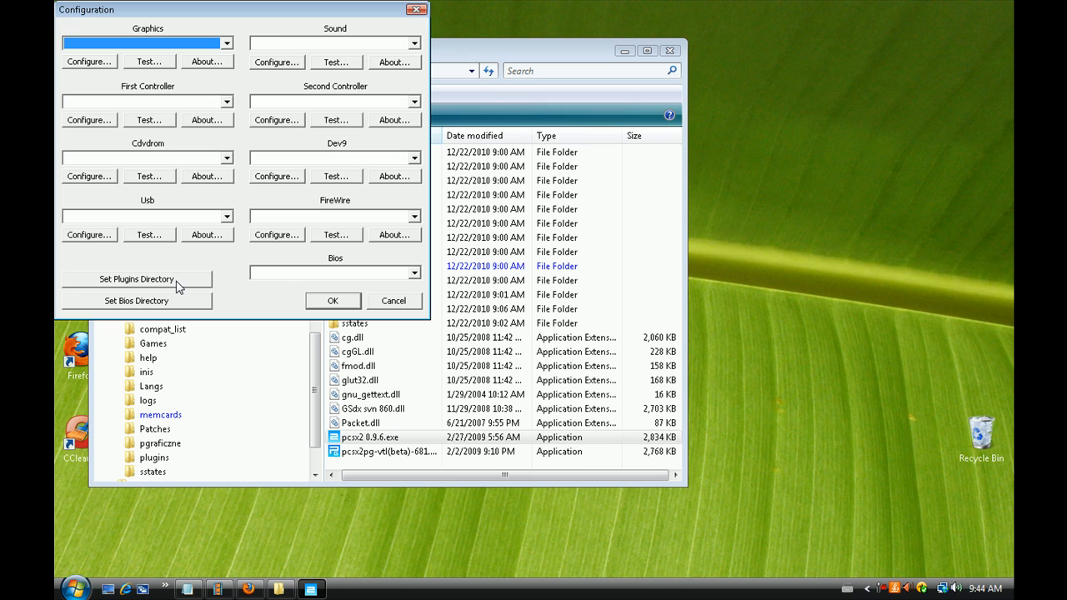
# Point the plugins directory at the plugins folder inside PCSX 2
pyautogui.click(136, 278)
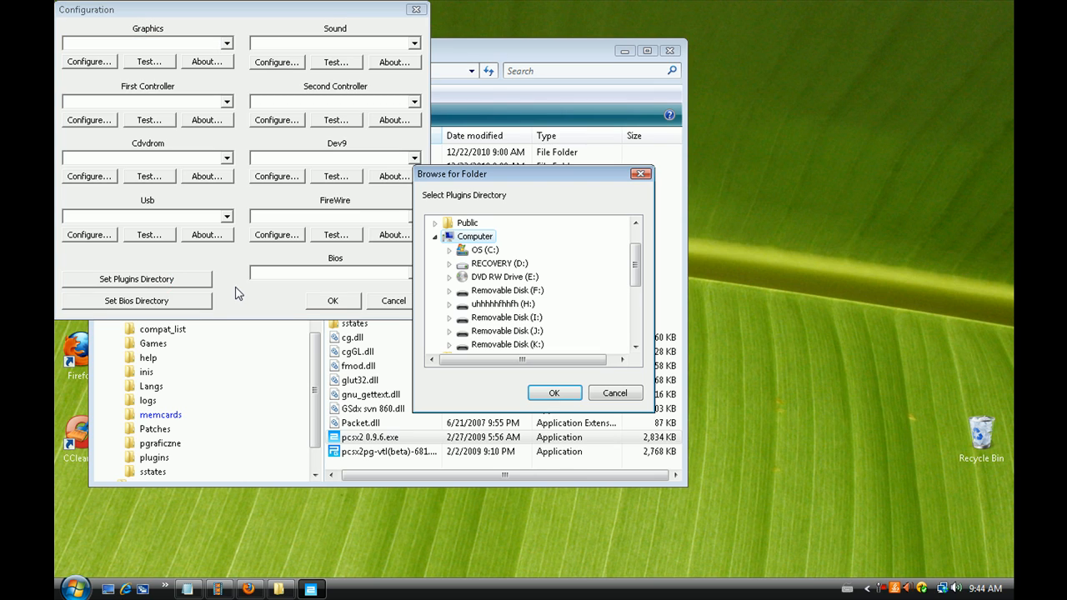
pyautogui.moveTo(635, 282)
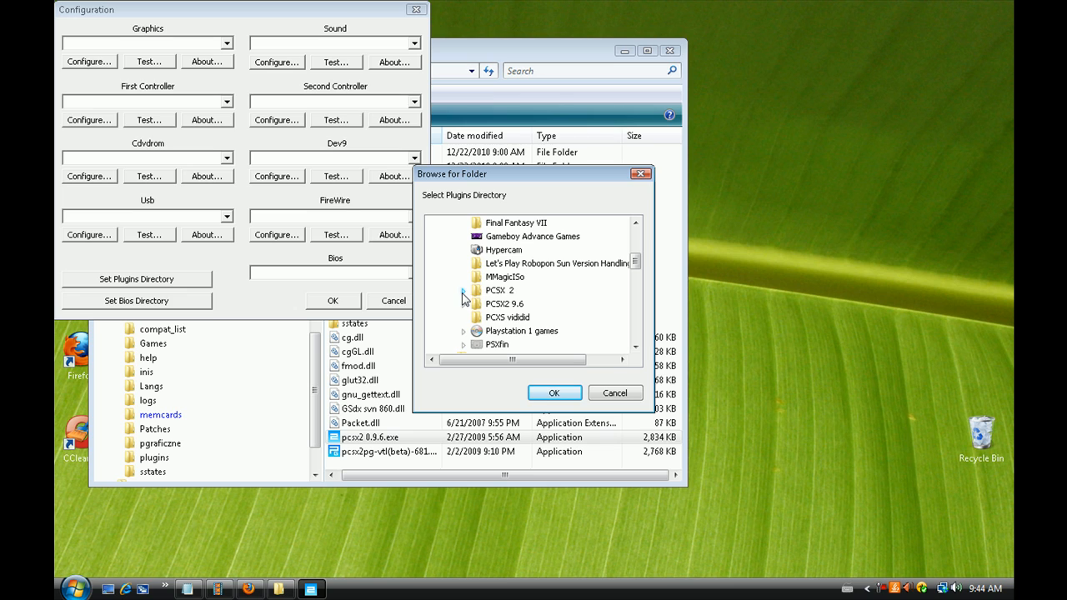
pyautogui.click(464, 290)
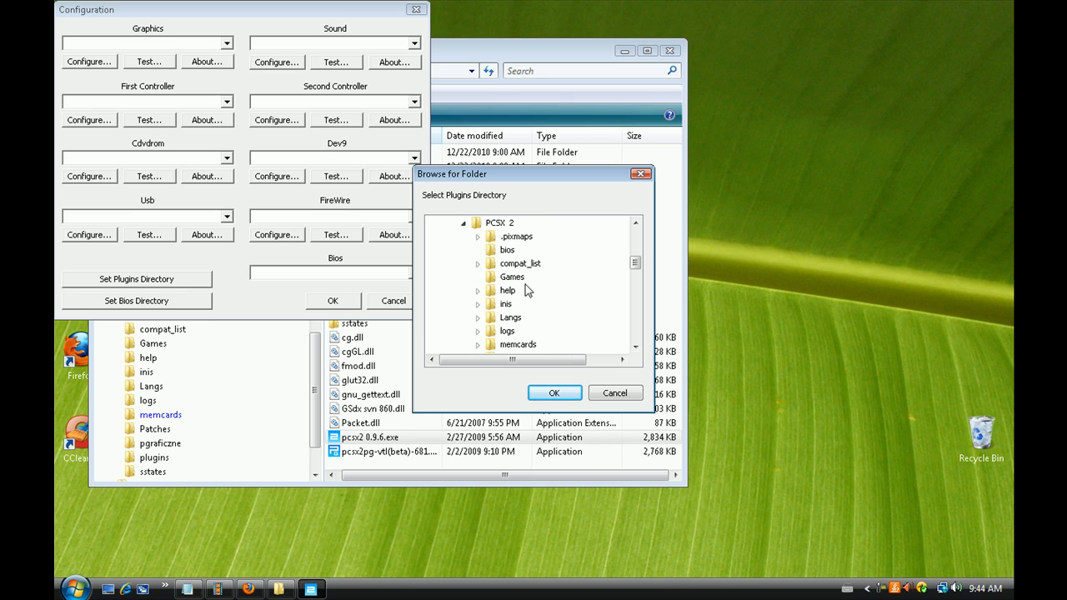
pyautogui.scroll(-3)
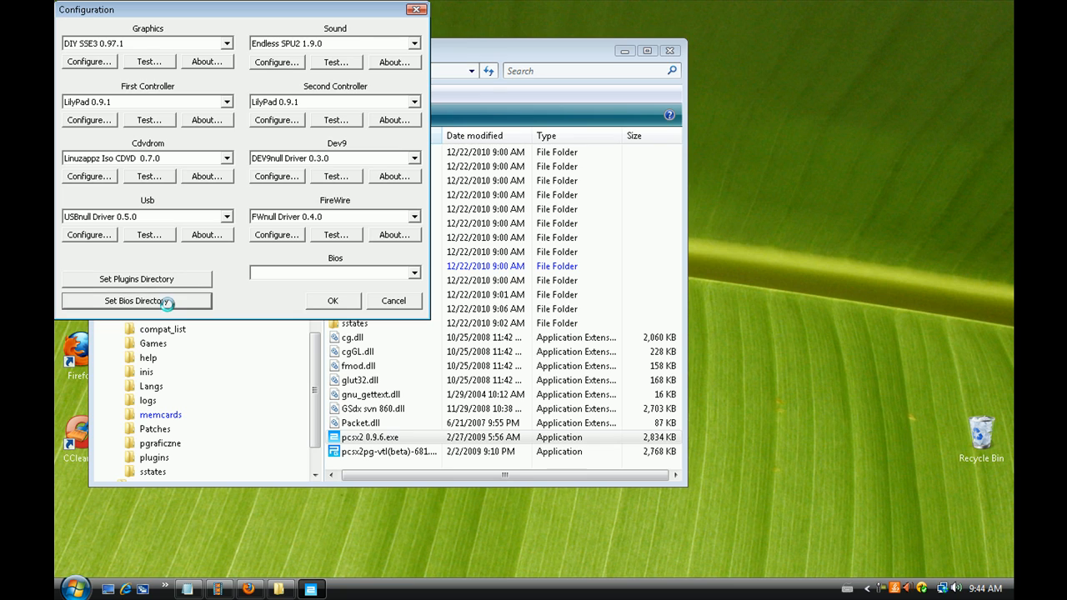
# Set the BIOS directory to PCSX 2 > bios, choose the USA v02.00 BIOS, and save
pyautogui.click(136, 301)
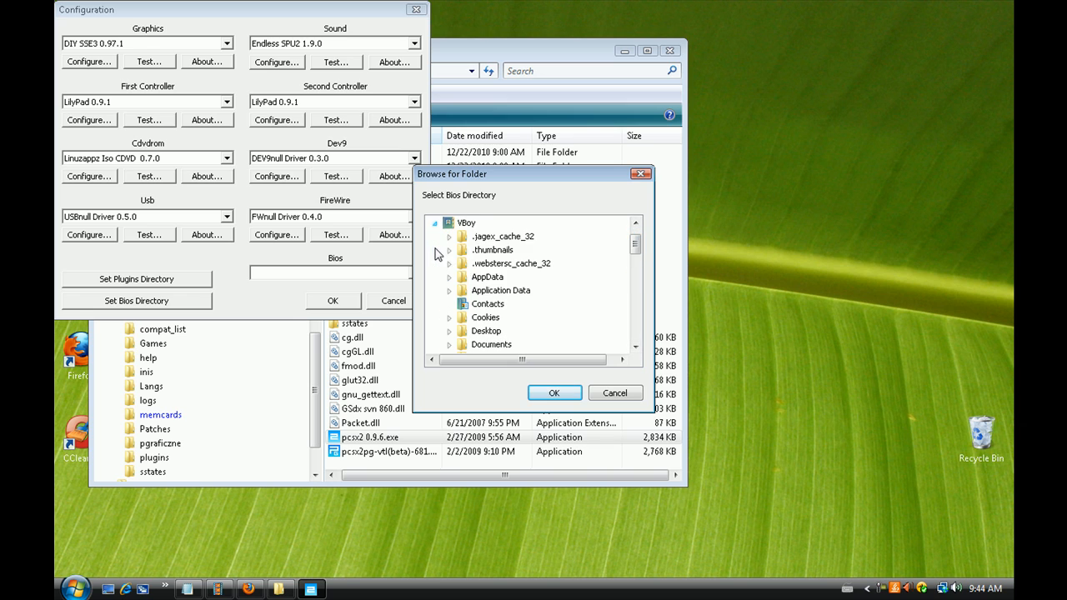
pyautogui.scroll(-3)
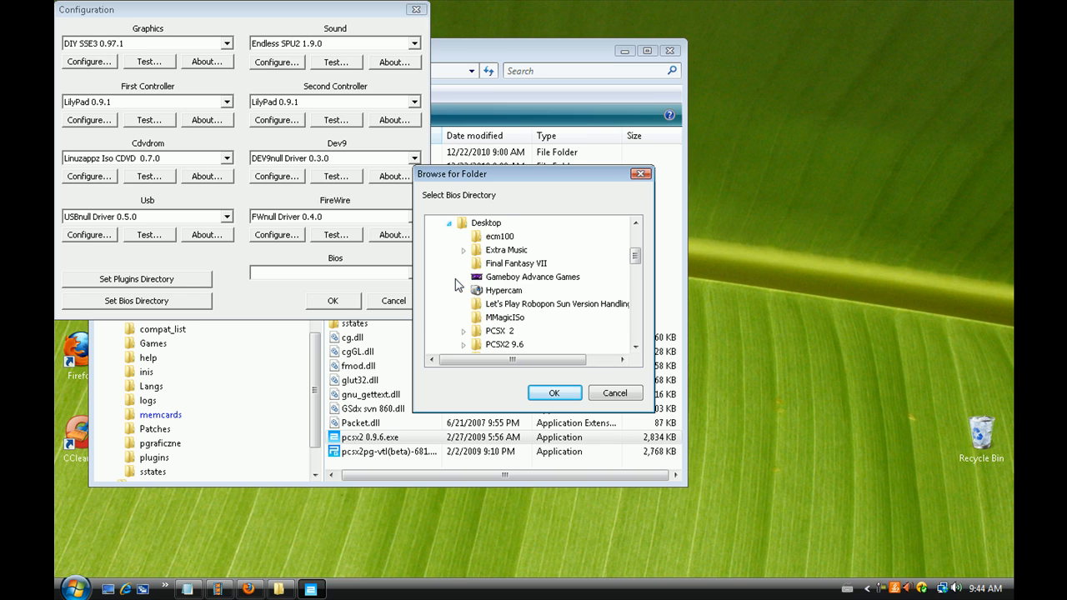
pyautogui.scroll(-3)
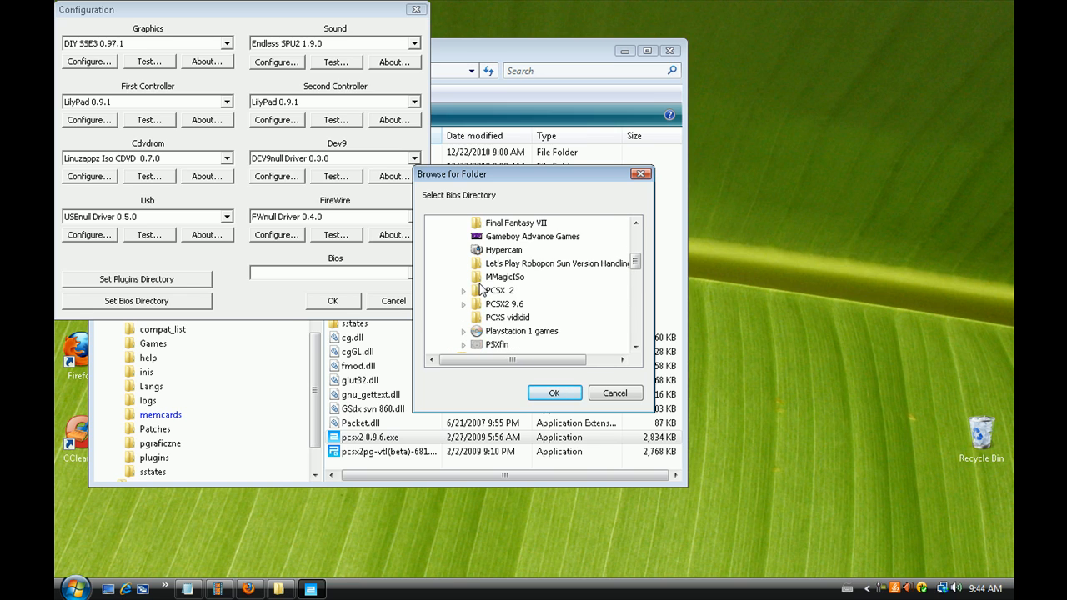
pyautogui.click(463, 290)
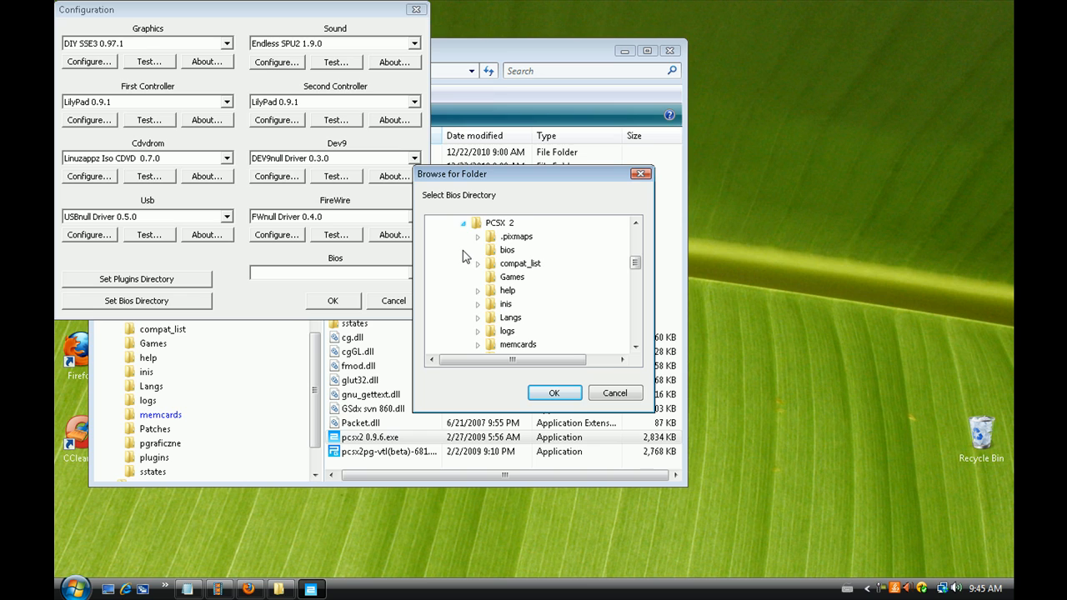
pyautogui.moveTo(539, 287)
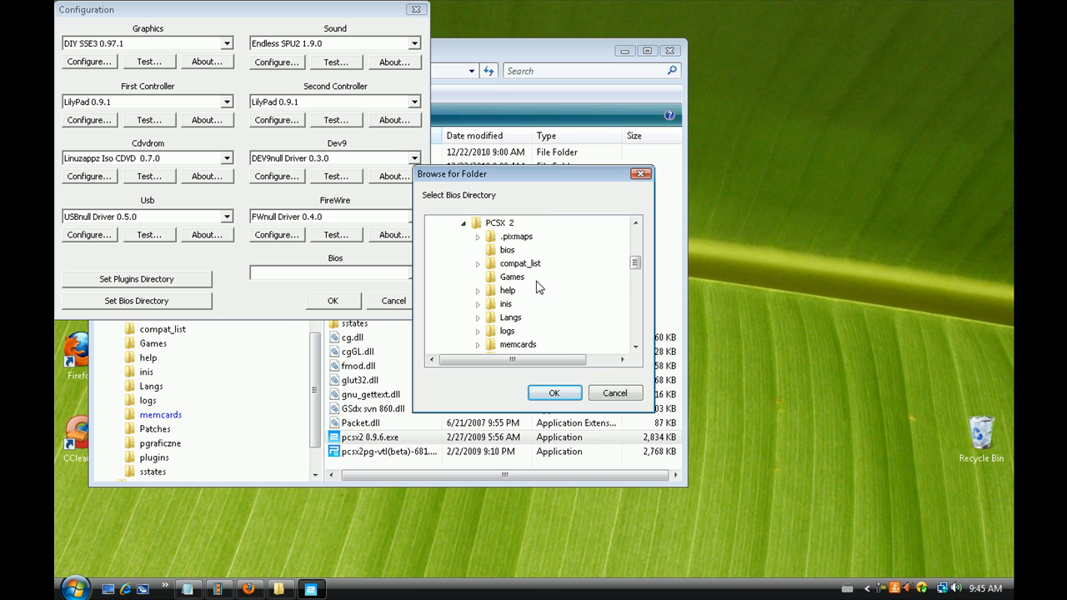
pyautogui.click(555, 393)
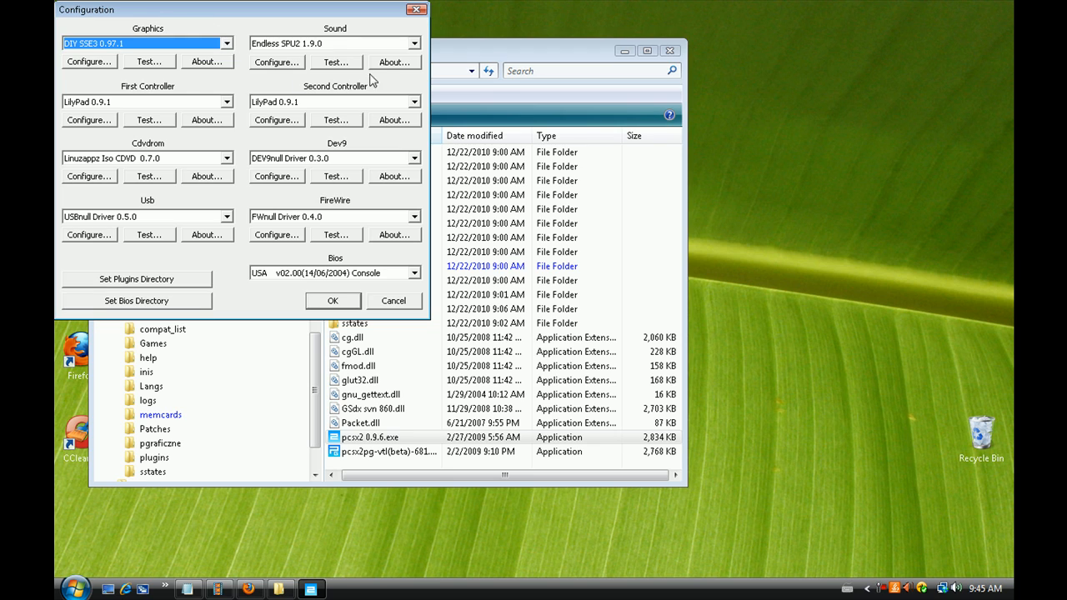
pyautogui.click(415, 101)
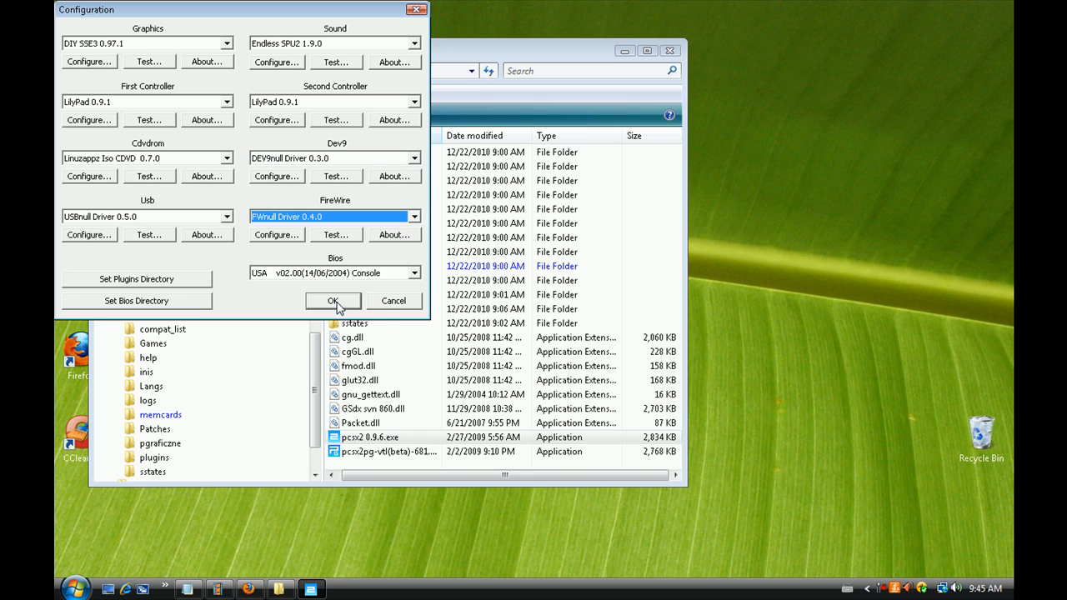
pyautogui.click(332, 301)
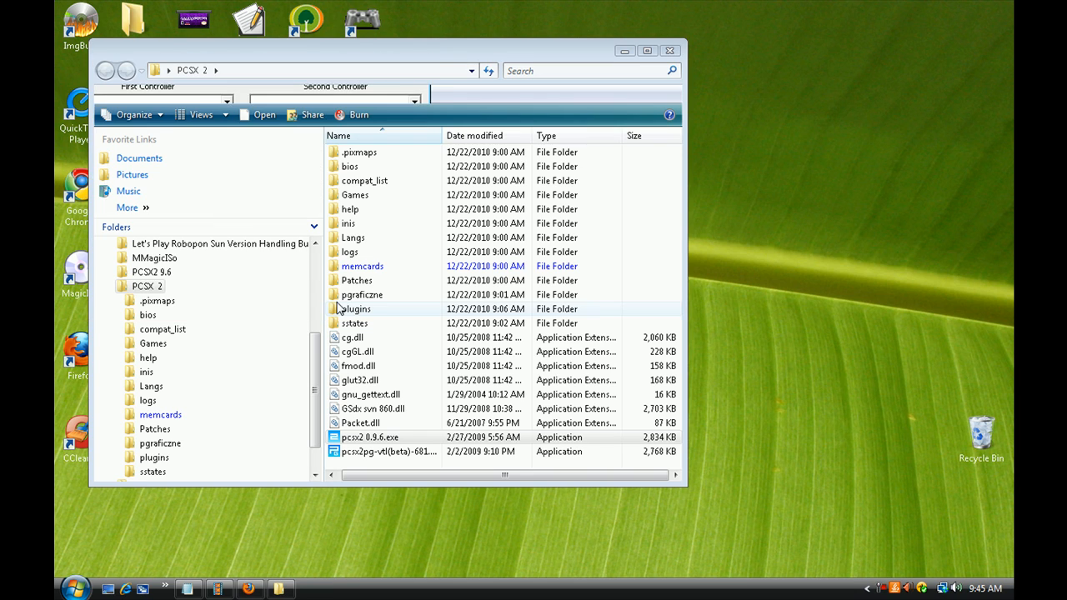
# Launch pcsx2 0.9.6.exe to bring up the configured emulator's main window
pyautogui.doubleClick(369, 437)
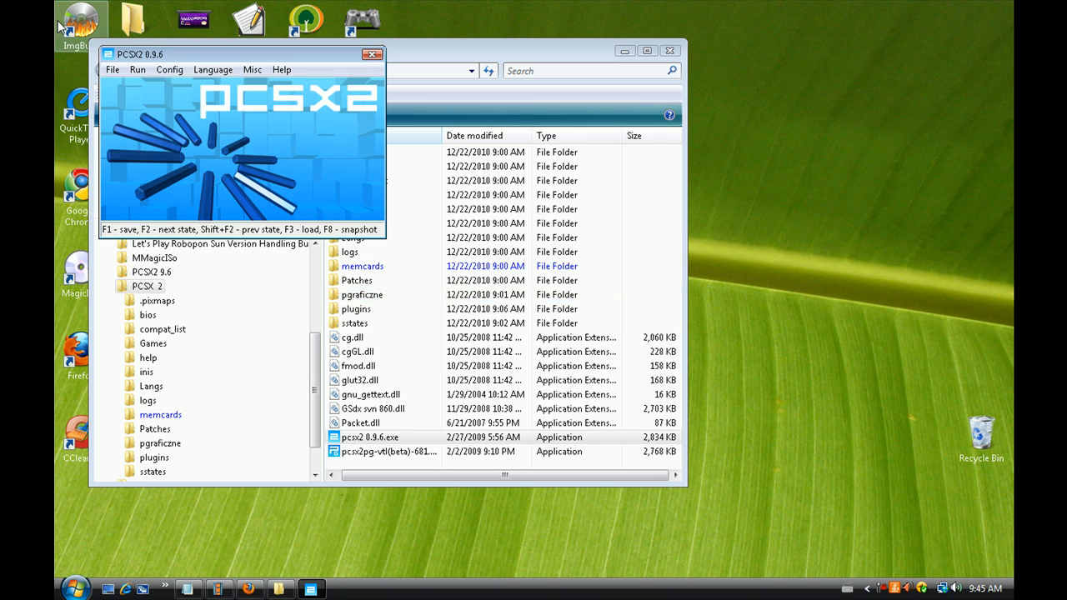
pyautogui.moveTo(372, 55)
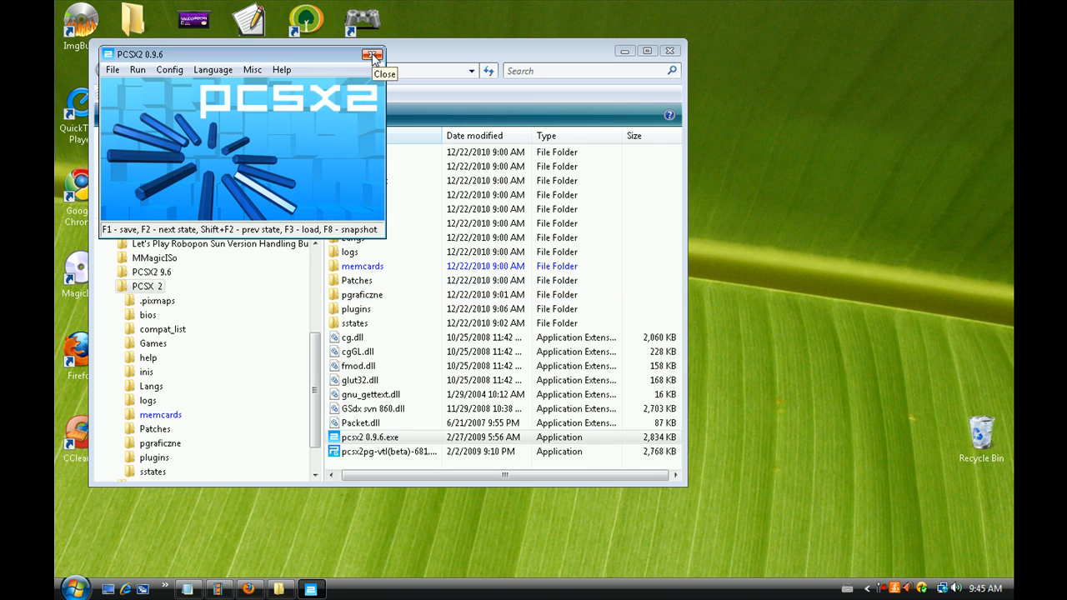
pyautogui.moveTo(838, 403)
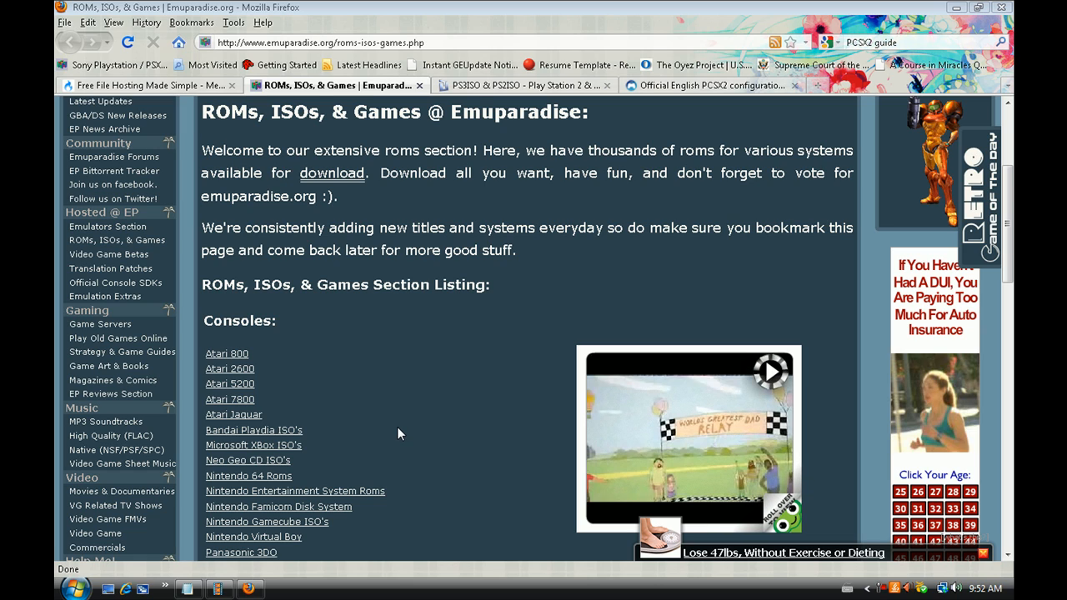
# View the PS3ISO forum tab, then scroll the Emuparadise consoles listing
pyautogui.click(525, 85)
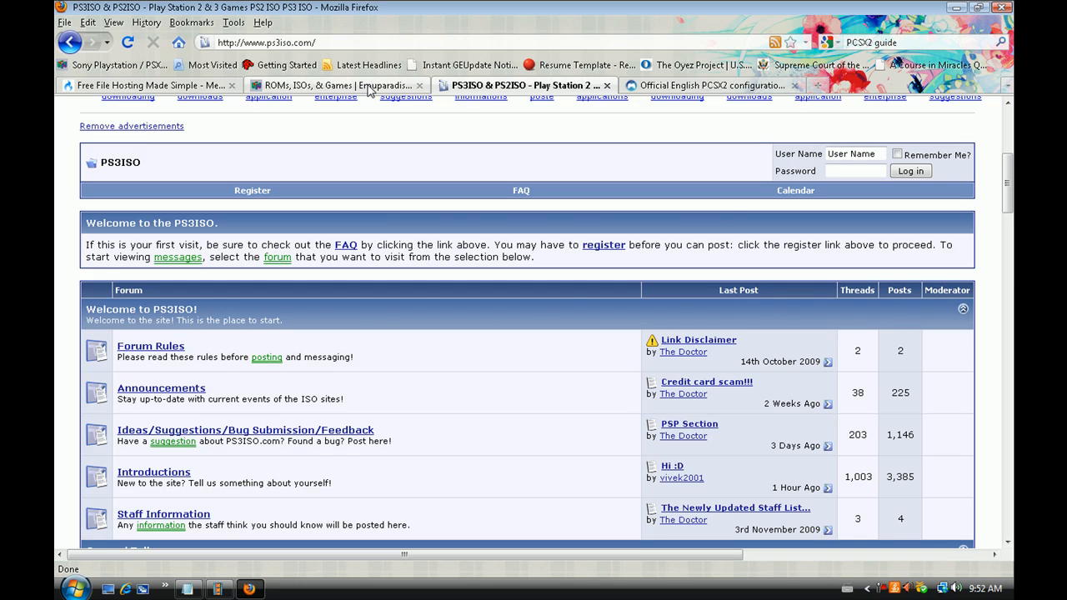
pyautogui.click(333, 85)
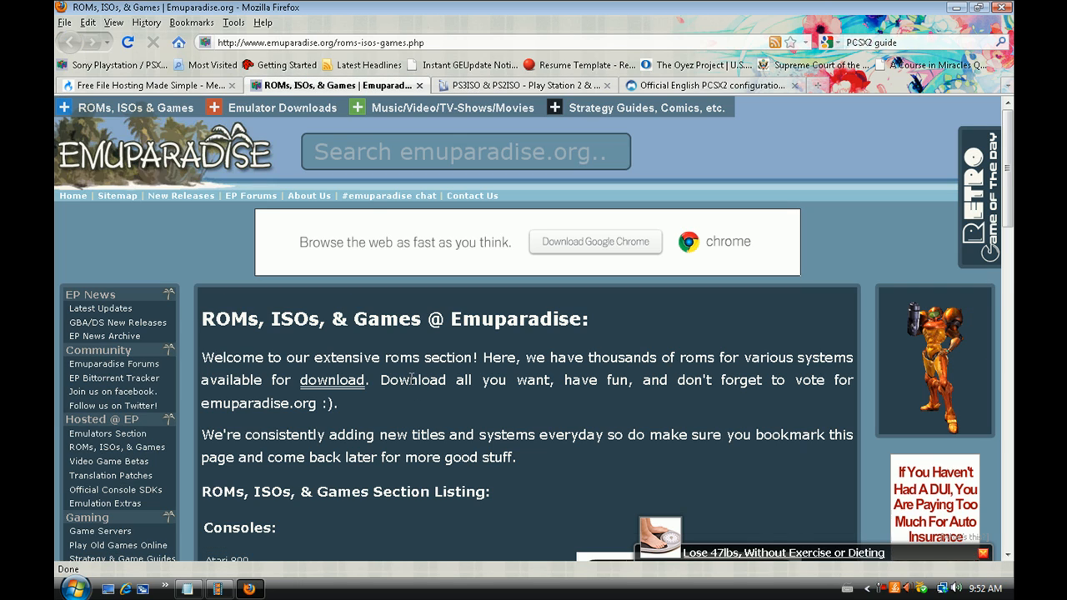
pyautogui.scroll(-3)
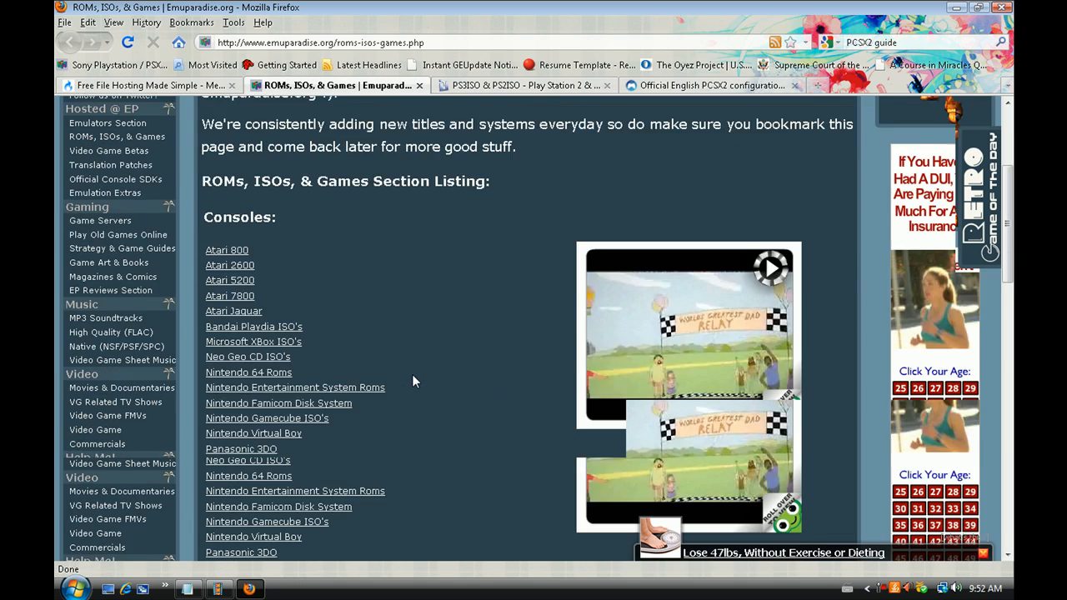
pyautogui.scroll(-3)
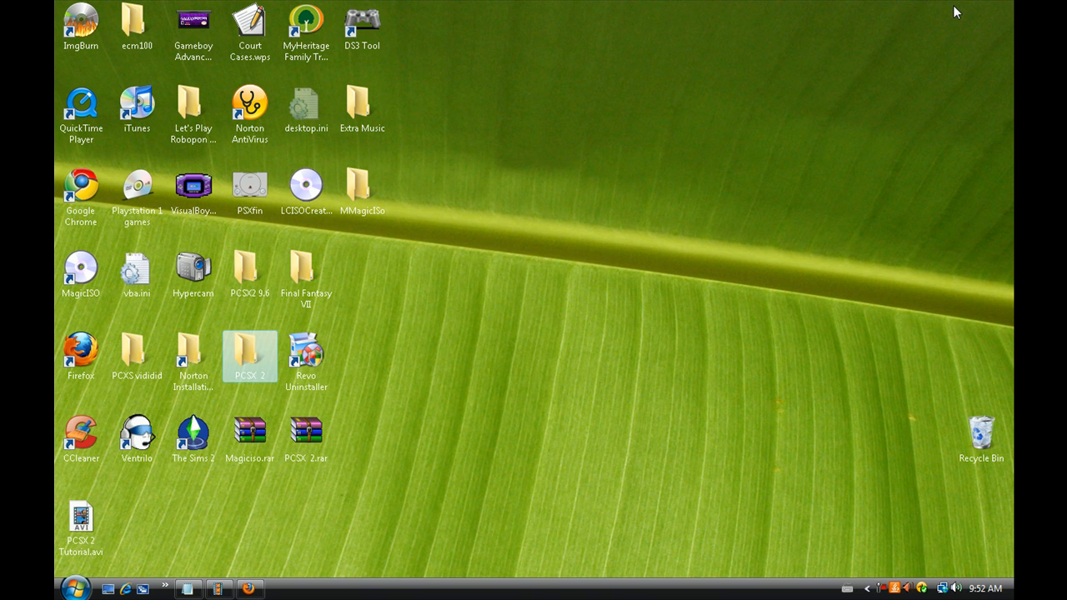
pyautogui.moveTo(787, 48)
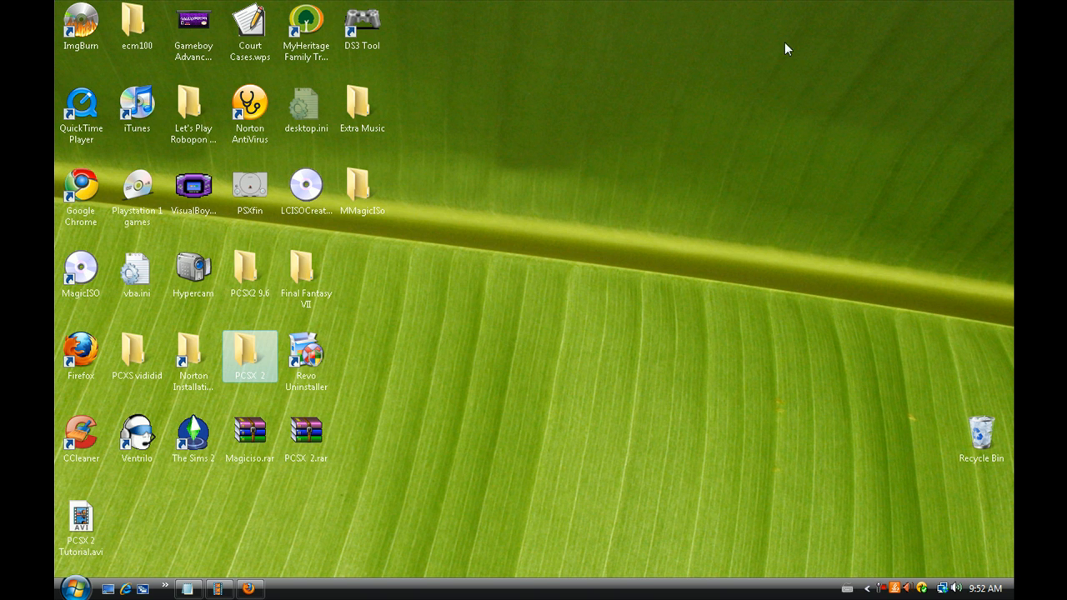
pyautogui.moveTo(355, 356)
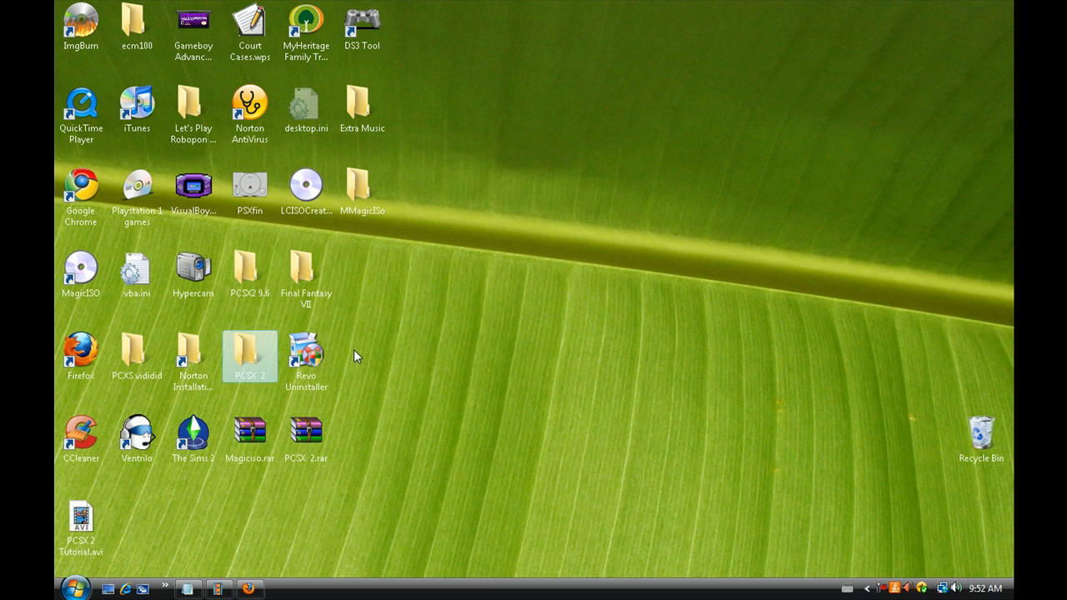
pyautogui.moveTo(360, 359)
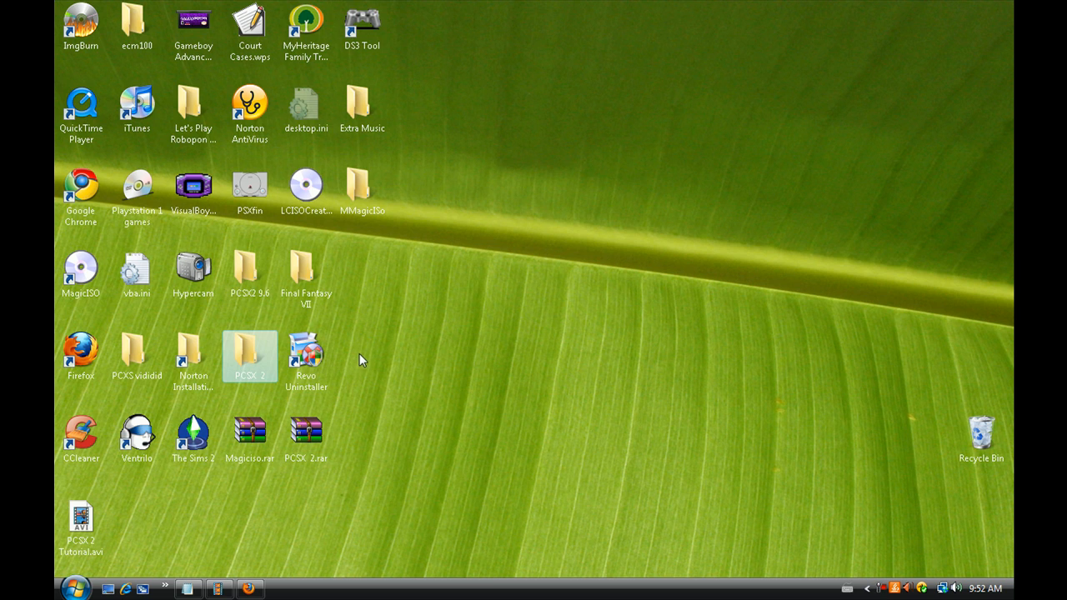
pyautogui.click(306, 185)
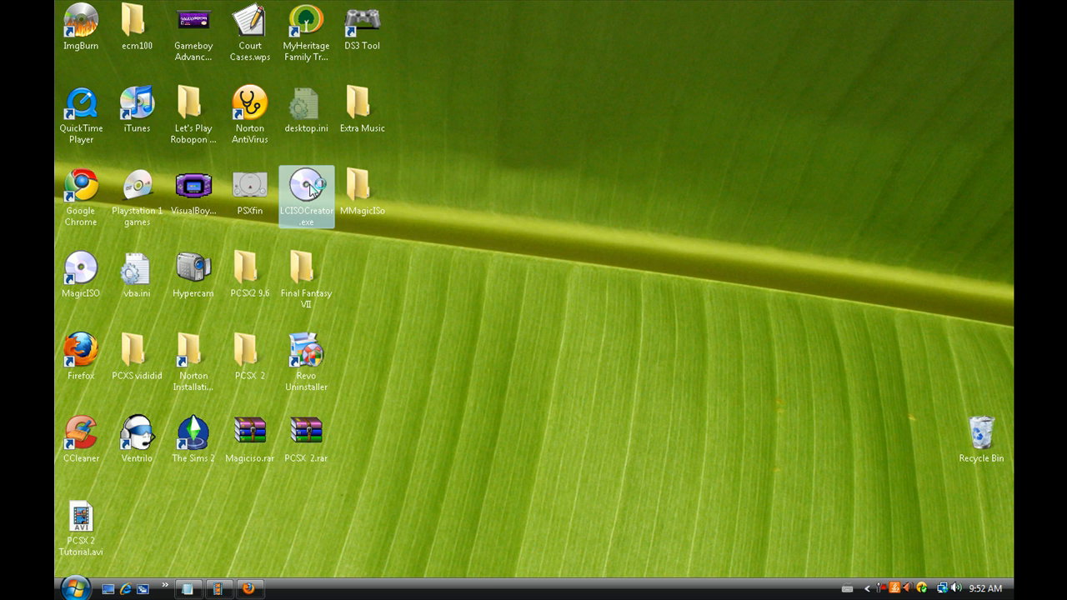
pyautogui.doubleClick(306, 185)
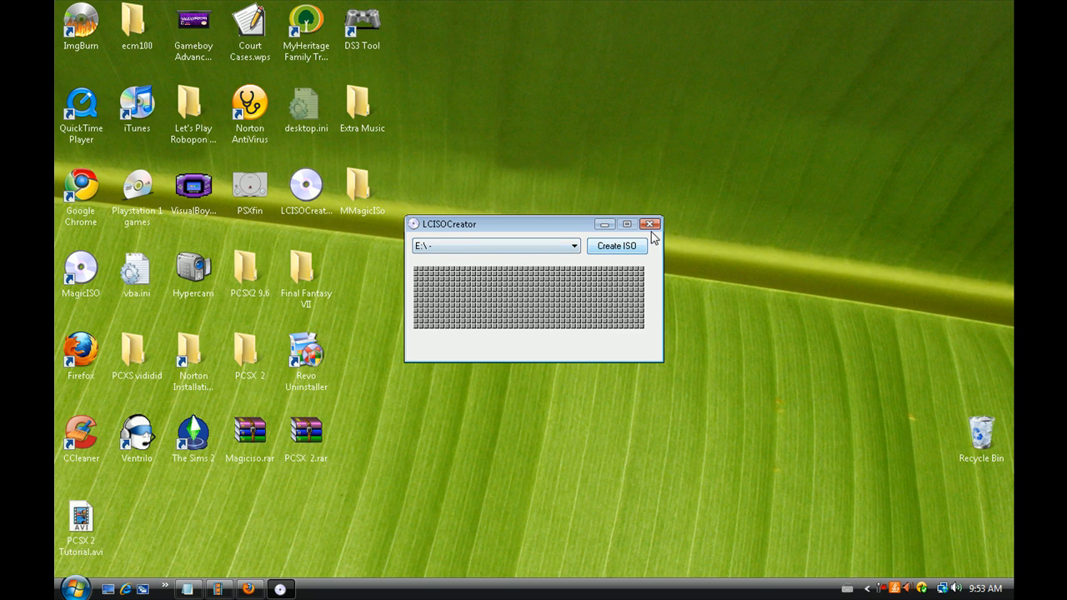
pyautogui.moveTo(651, 225)
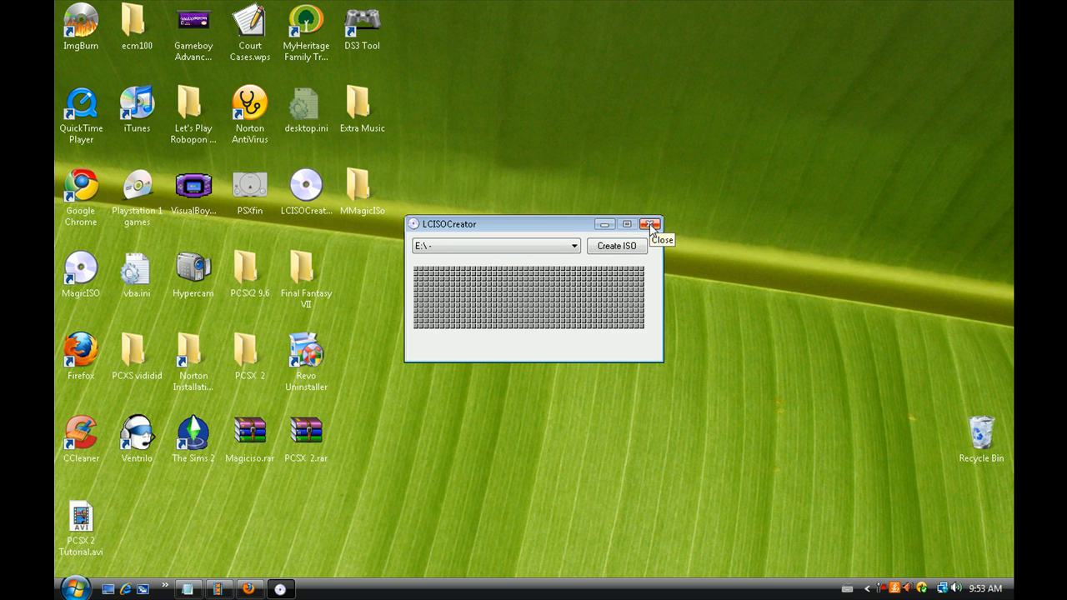
pyautogui.click(650, 225)
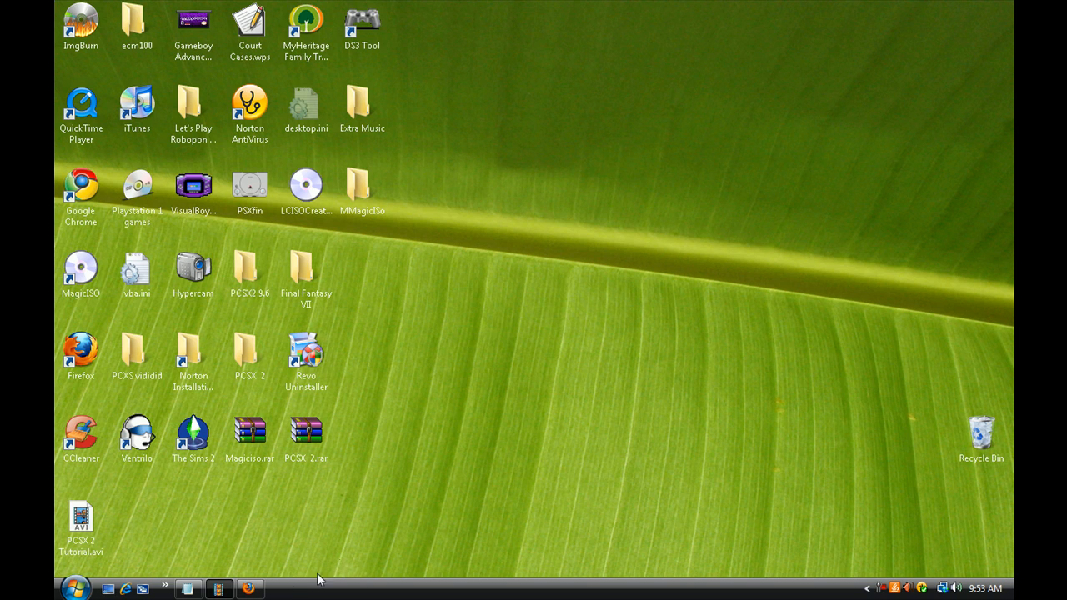